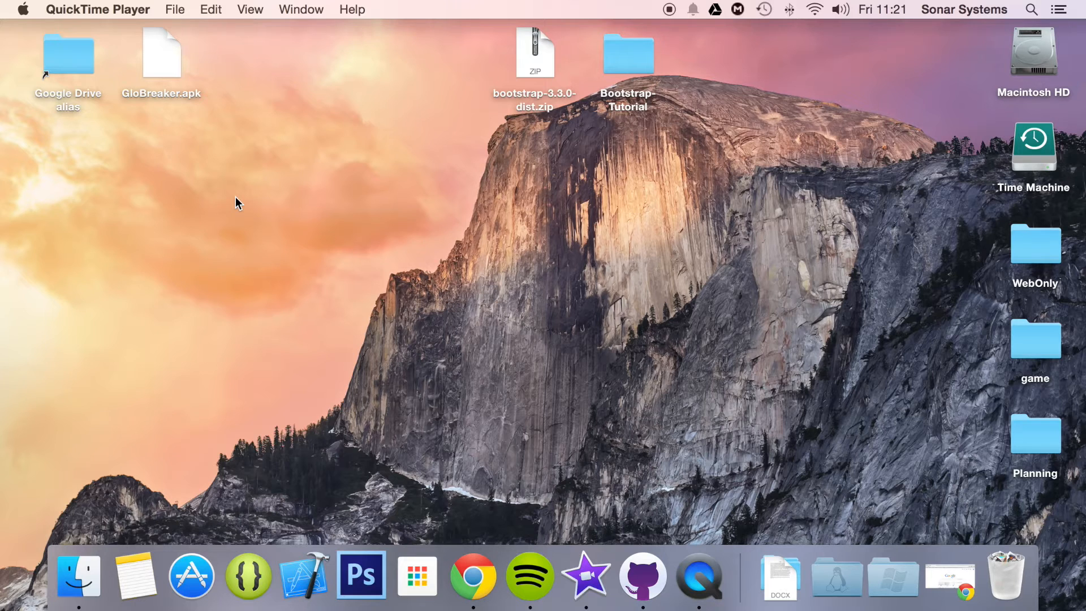
# Step: Open the Bootstrap-Tutorial folder from the desktop in Finder
pyautogui.click(626, 54)
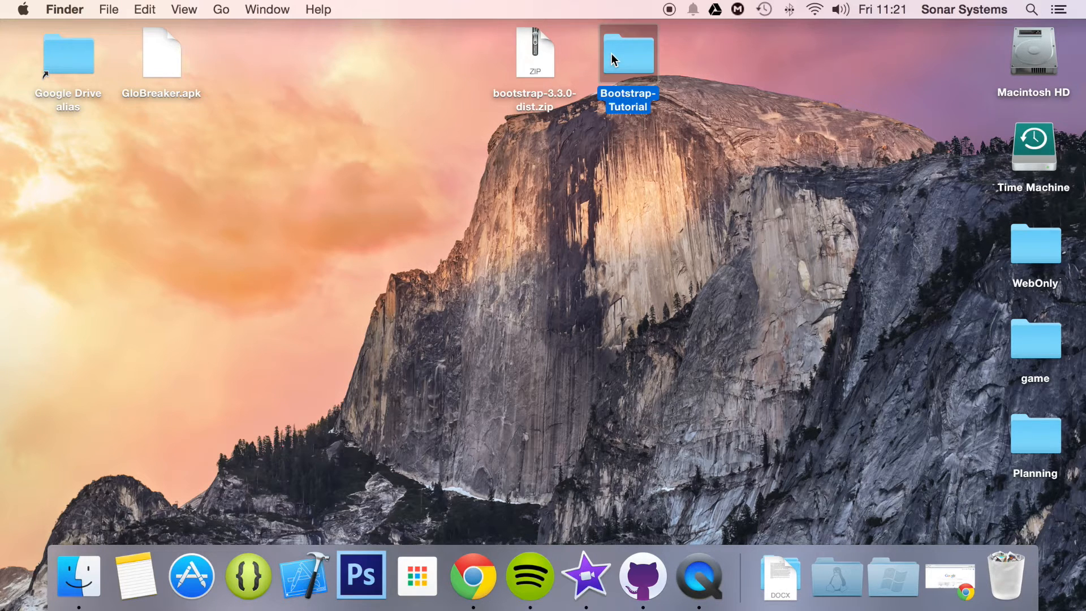
pyautogui.doubleClick(627, 52)
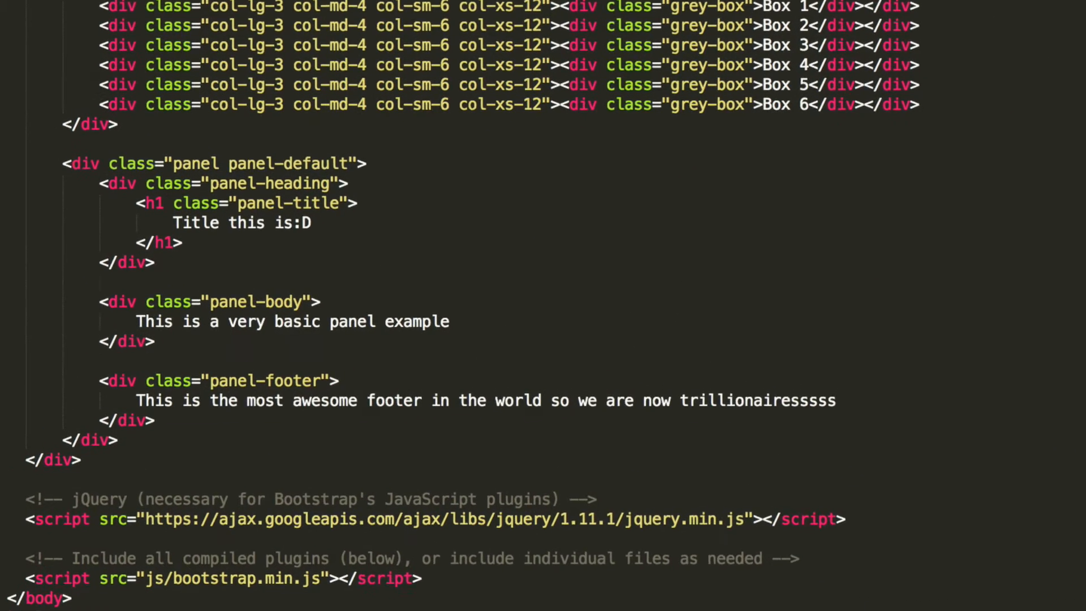
# Step: Duplicate the panel-default block five times below the original and fold the blocks
pyautogui.scroll(-3)
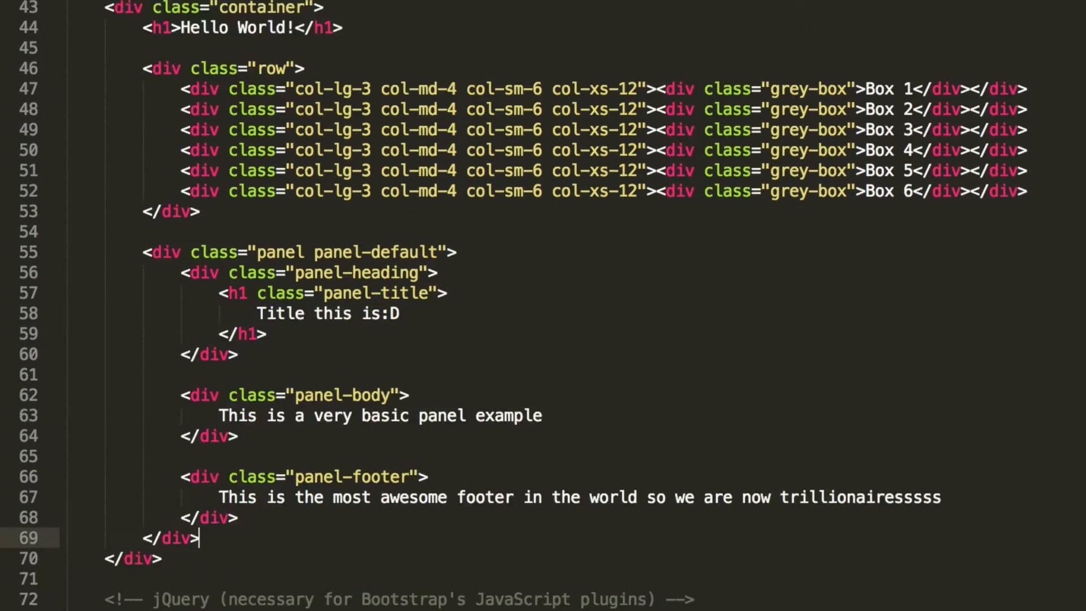
pyautogui.scroll(-3)
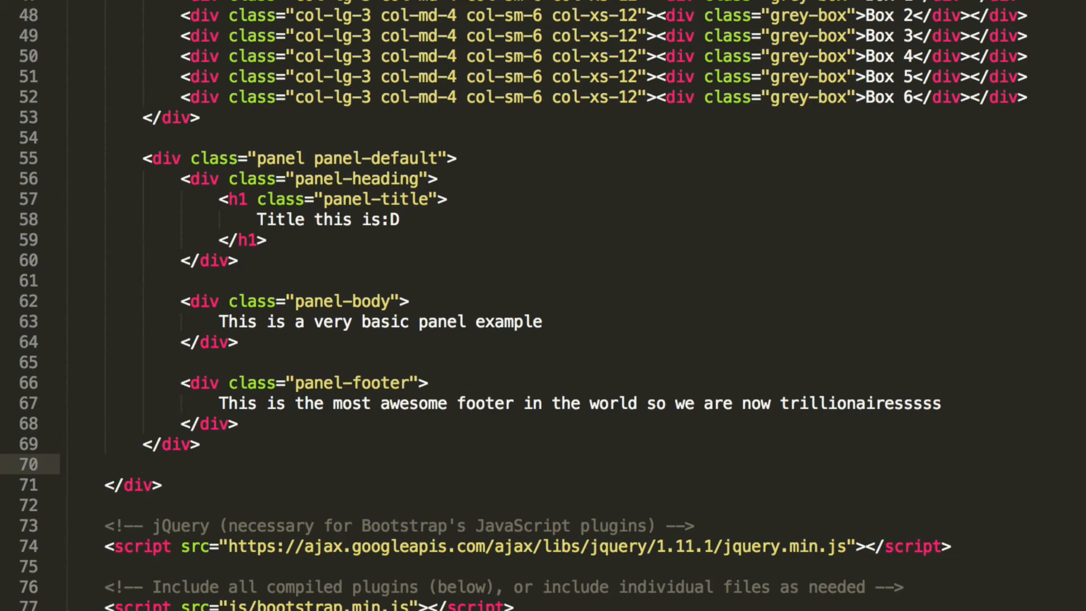
pyautogui.scroll(-3)
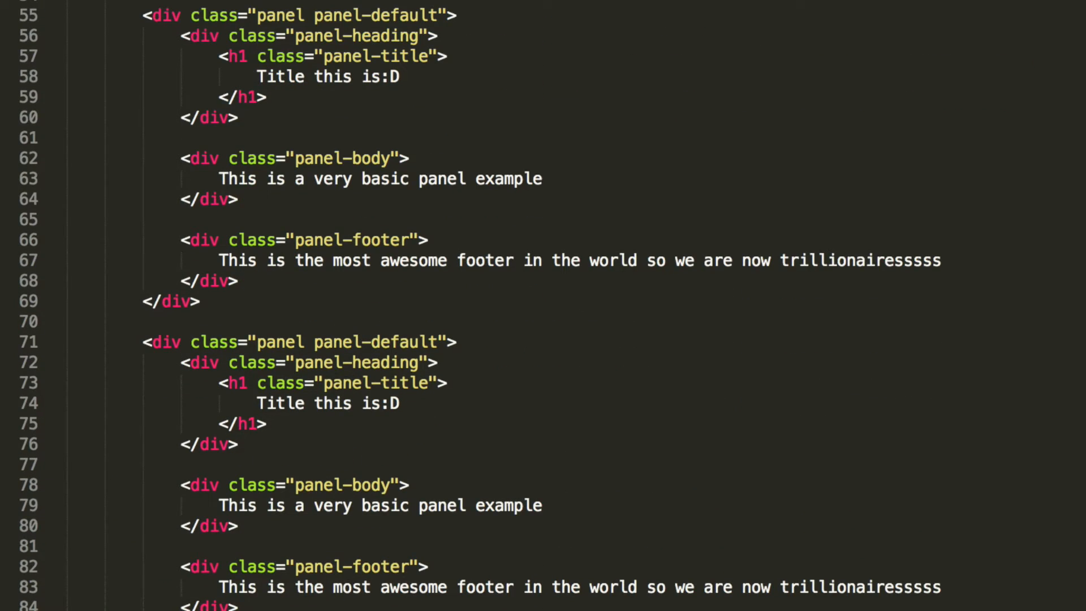
pyautogui.scroll(-3)
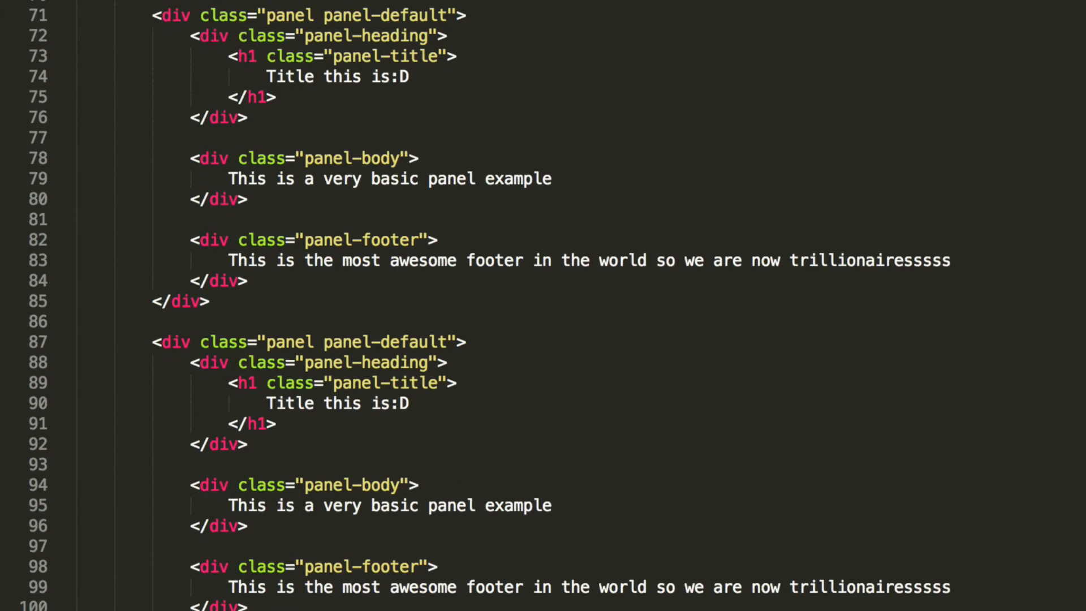
pyautogui.scroll(-3)
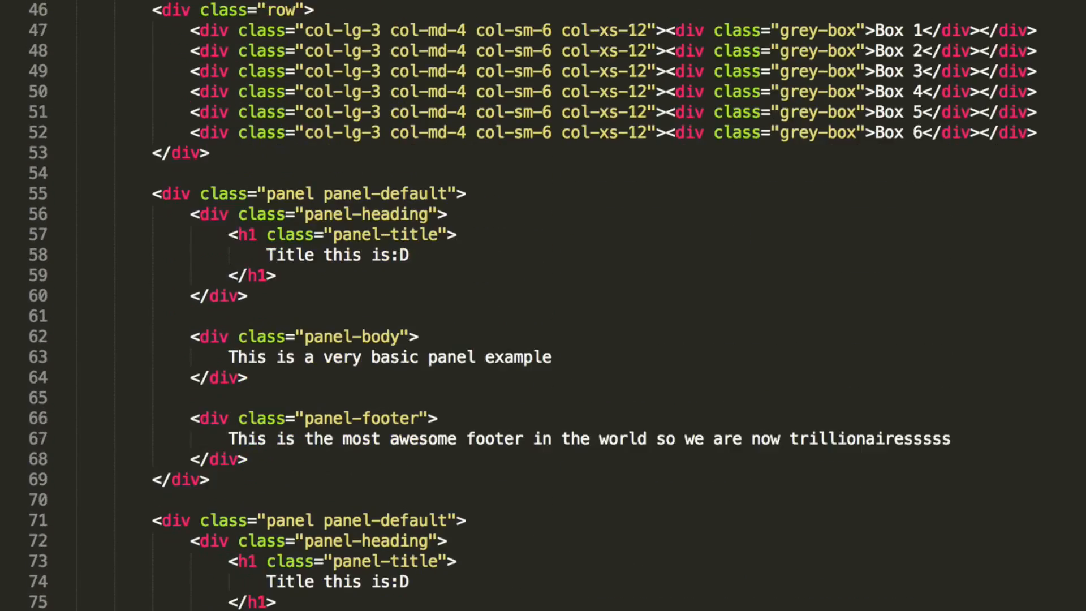
pyautogui.scroll(-3)
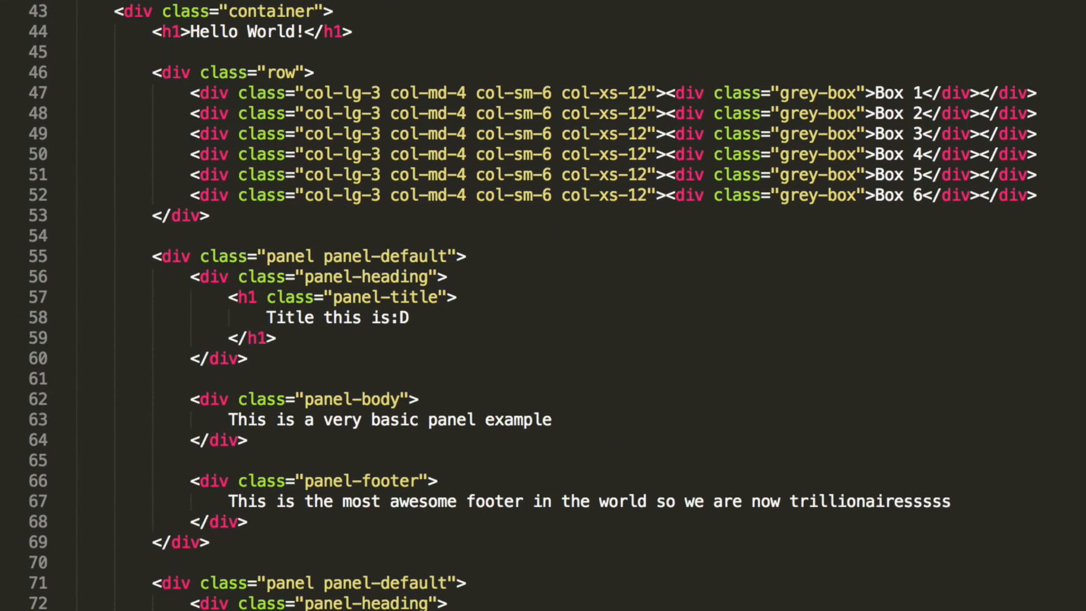
pyautogui.click(58, 256)
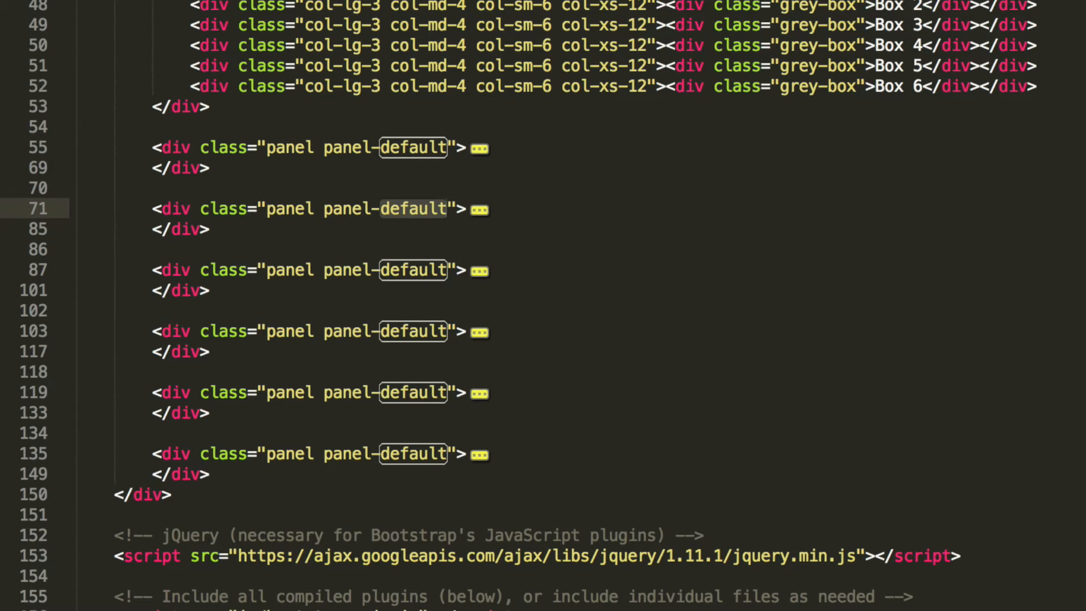
# Step: Change the classes of panels two to five to primary, success, info and warning
pyautogui.write('prima')
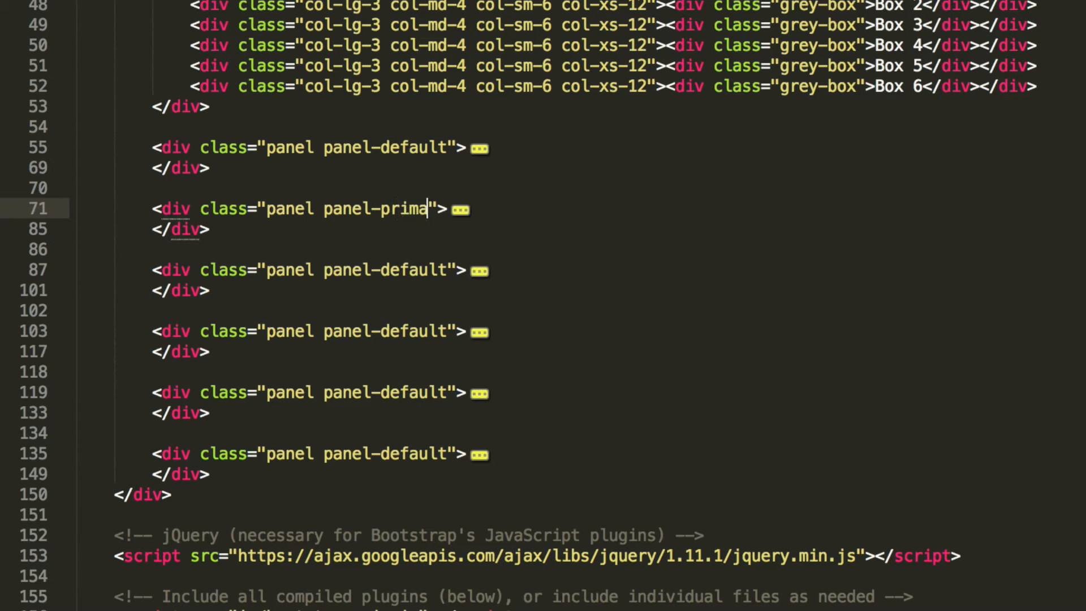
pyautogui.write('ry')
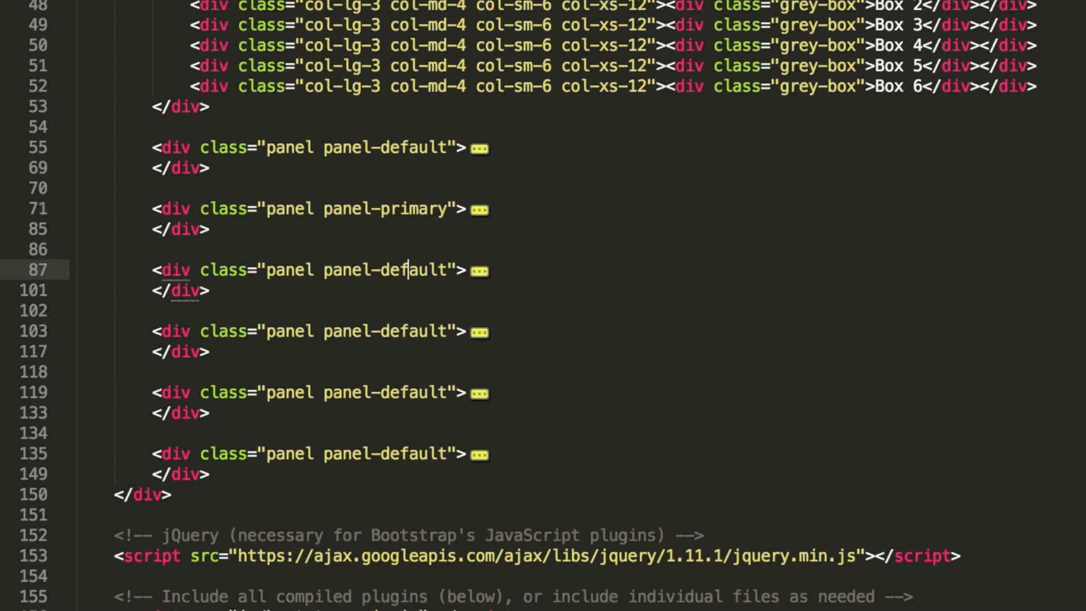
pyautogui.write('success')
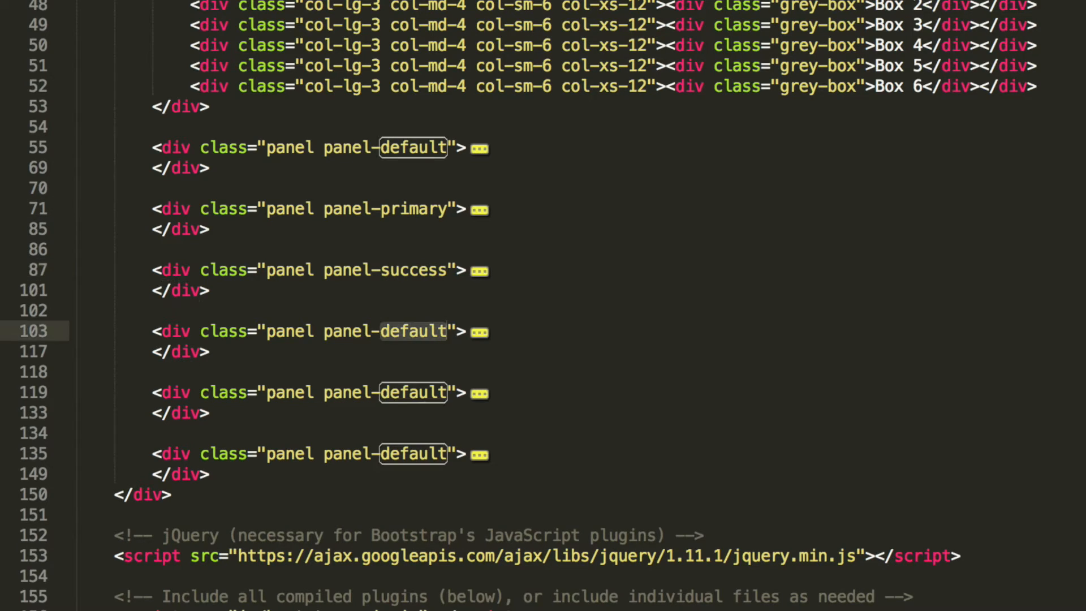
pyautogui.write('info')
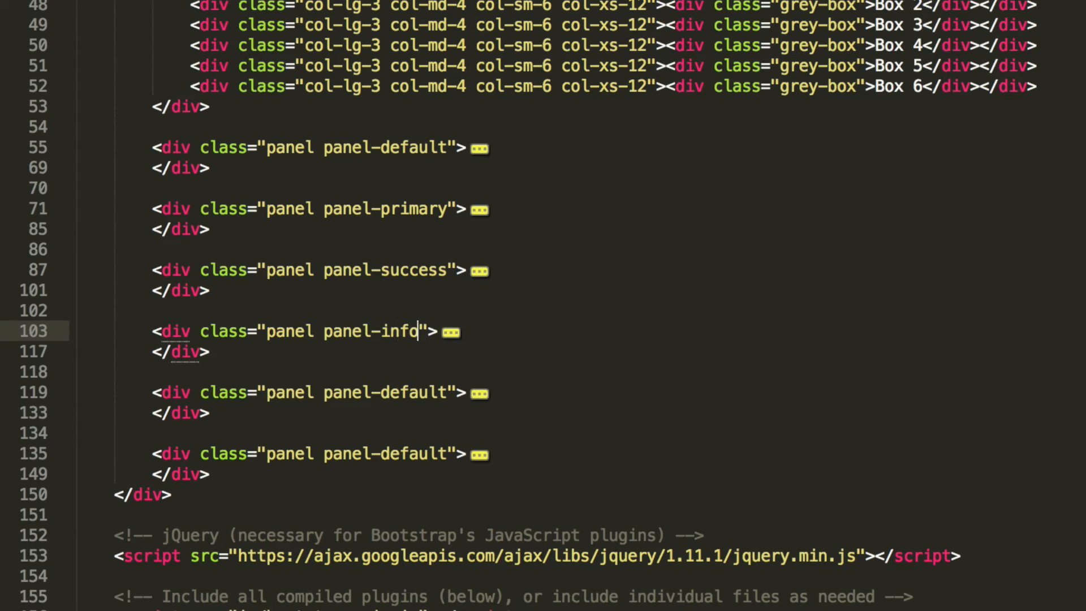
pyautogui.write('w')
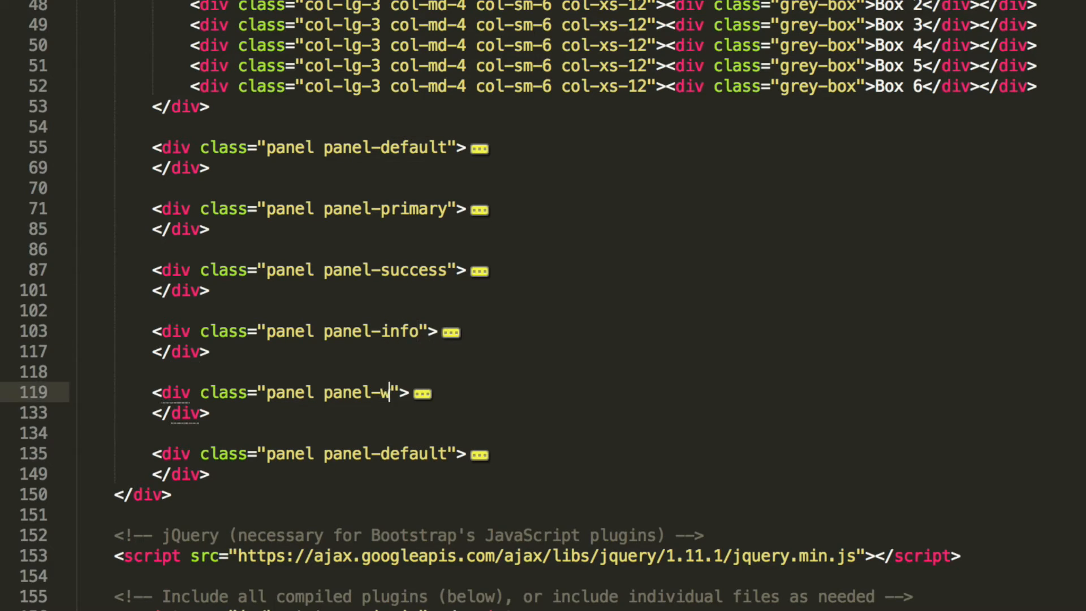
pyautogui.write('arning')
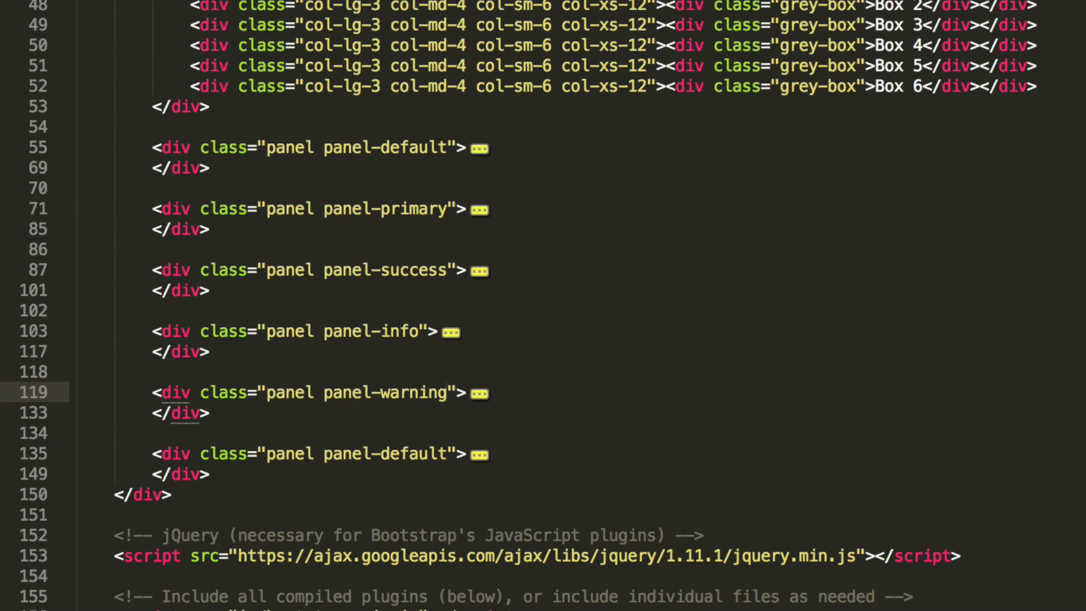
# Step: Replace 'default' in the last panel's class with 'danger'
pyautogui.doubleClick(414, 454)
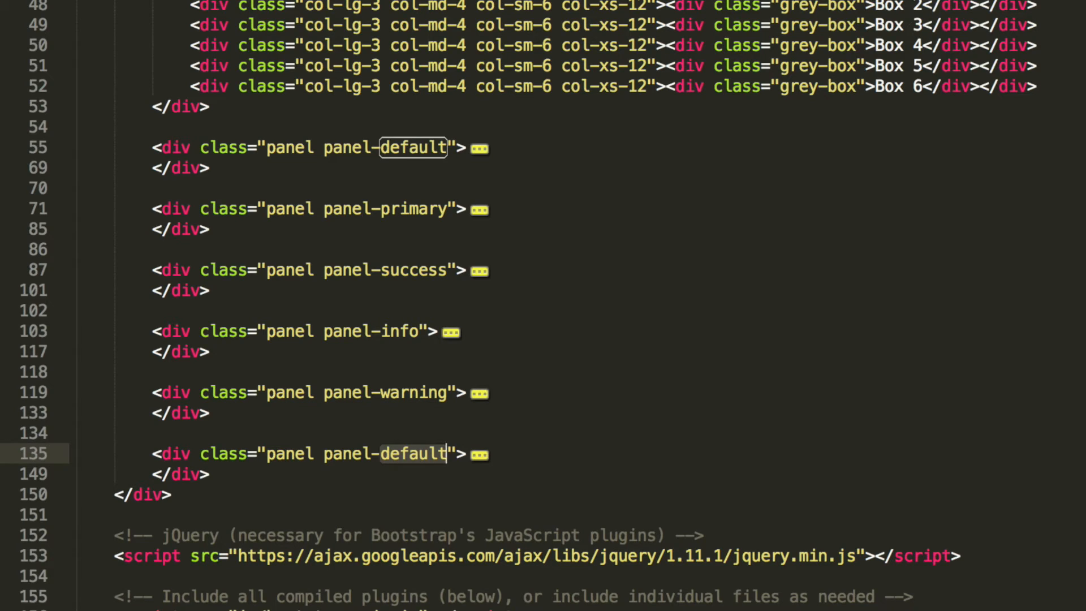
pyautogui.write('danger')
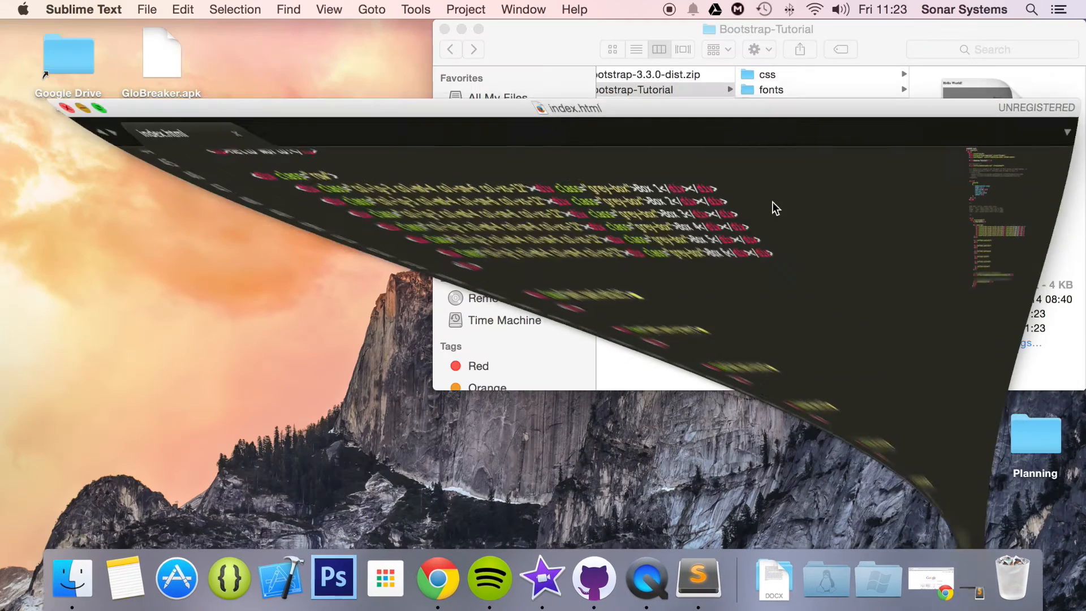
# Step: Switch to Chrome and scroll through the six coloured panels on index.html
pyautogui.click(436, 577)
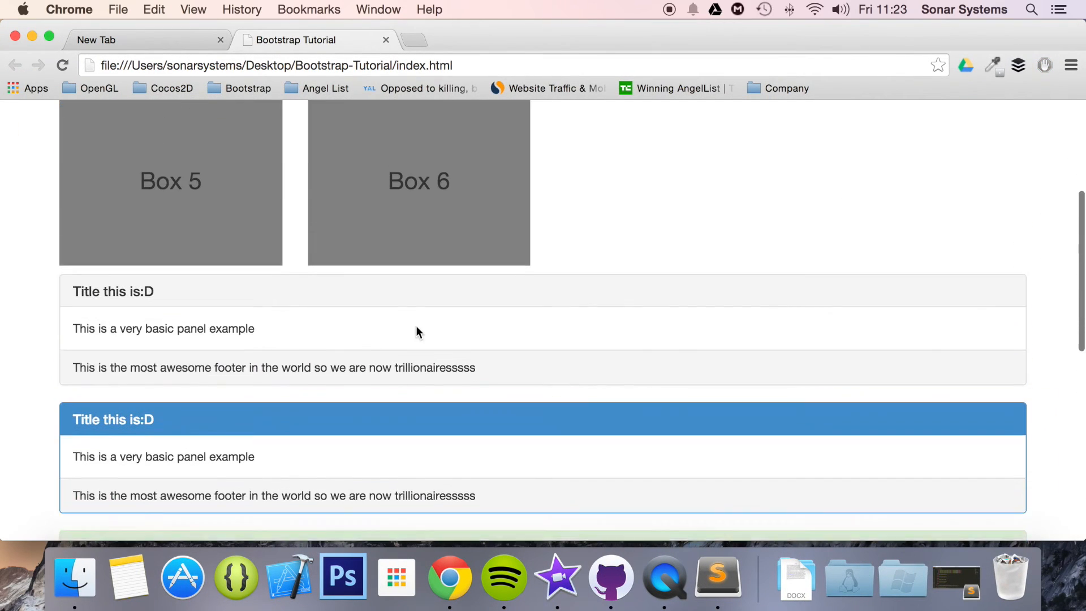
pyautogui.scroll(-3)
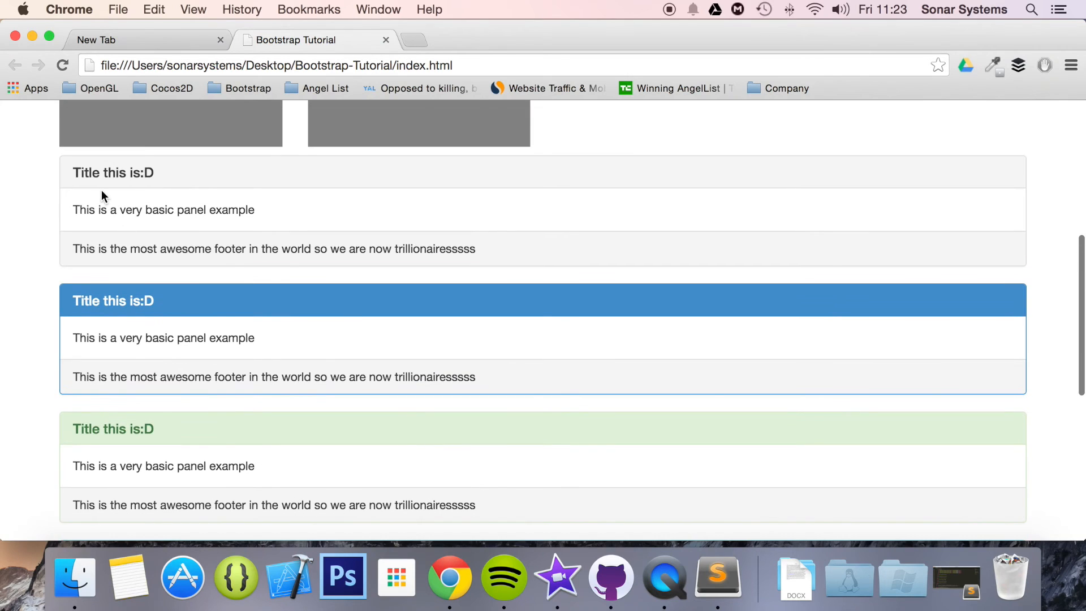
pyautogui.moveTo(177, 302)
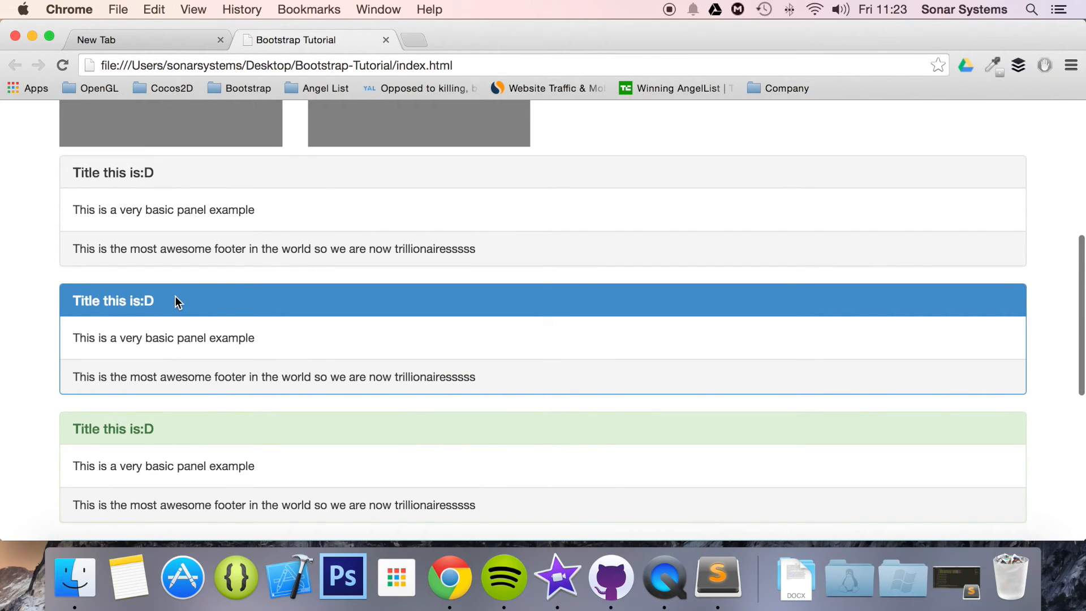
pyautogui.scroll(-3)
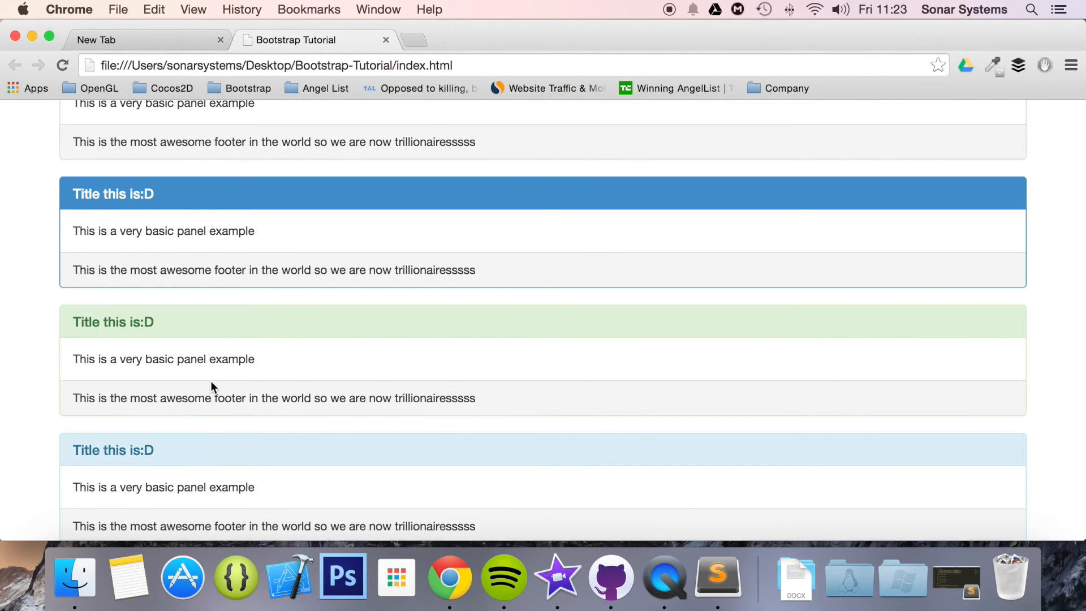
pyautogui.scroll(-3)
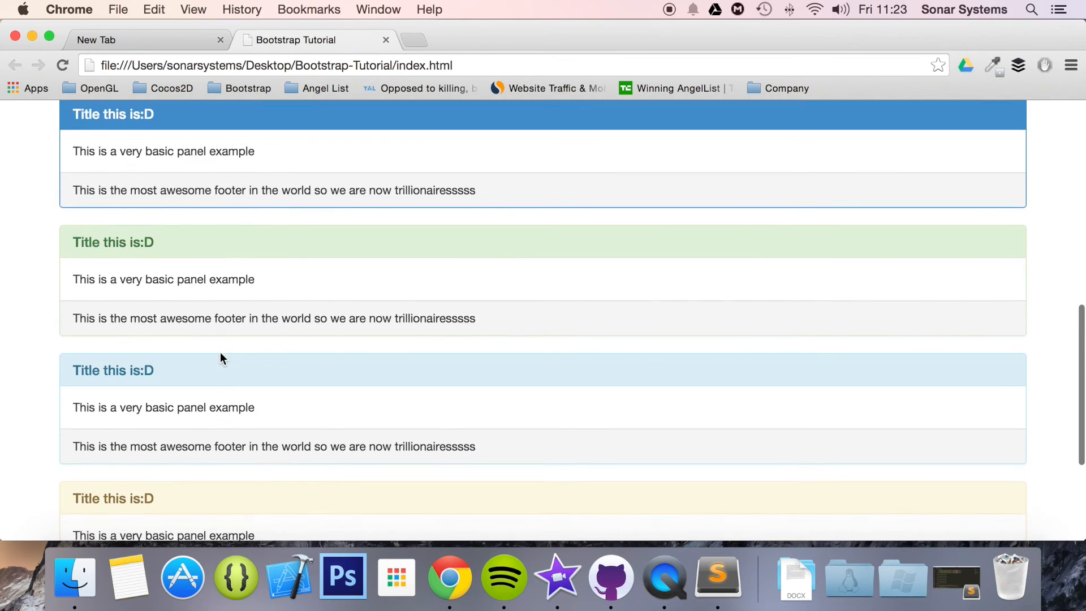
pyautogui.scroll(-3)
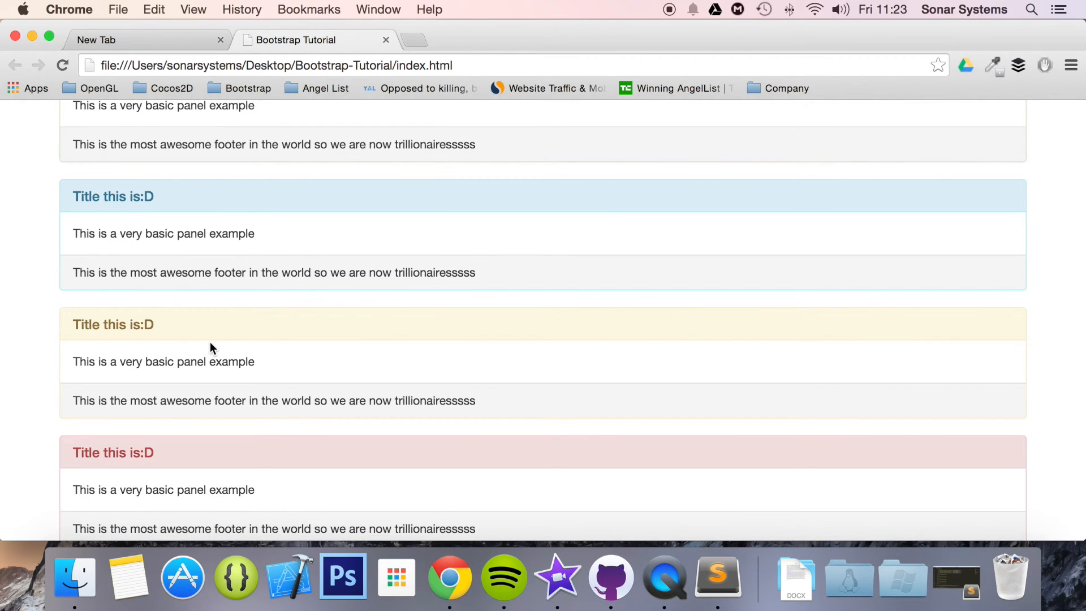
pyautogui.scroll(-3)
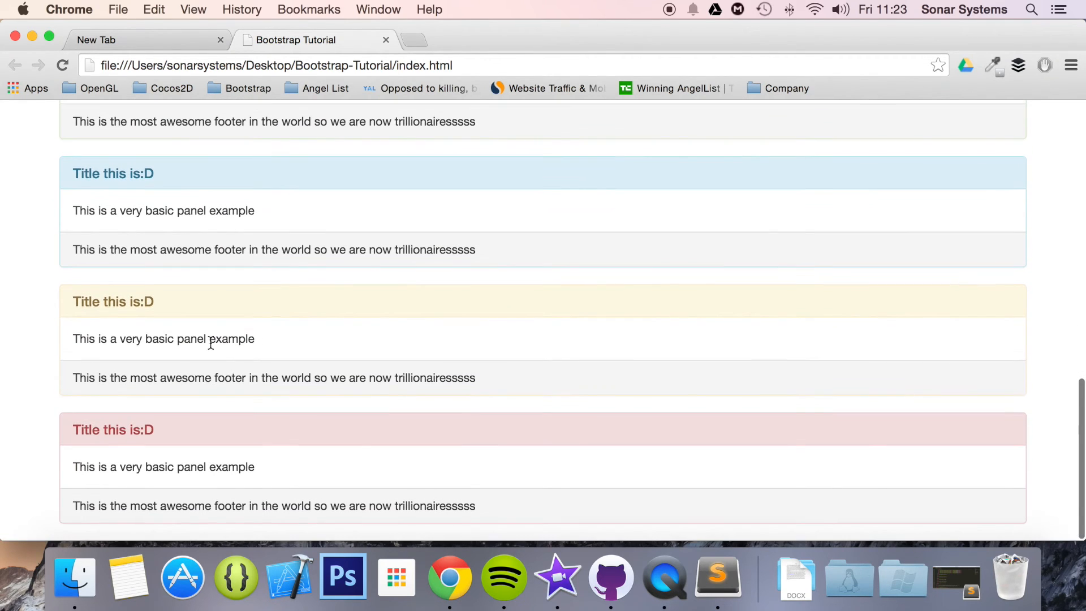
pyautogui.moveTo(164, 575)
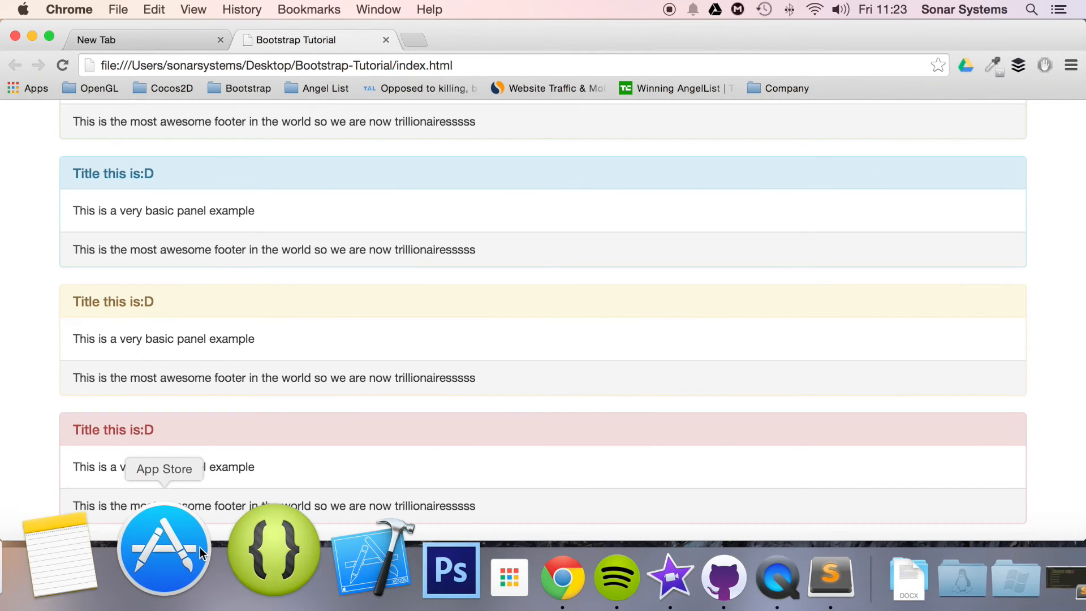
pyautogui.moveTo(293, 389)
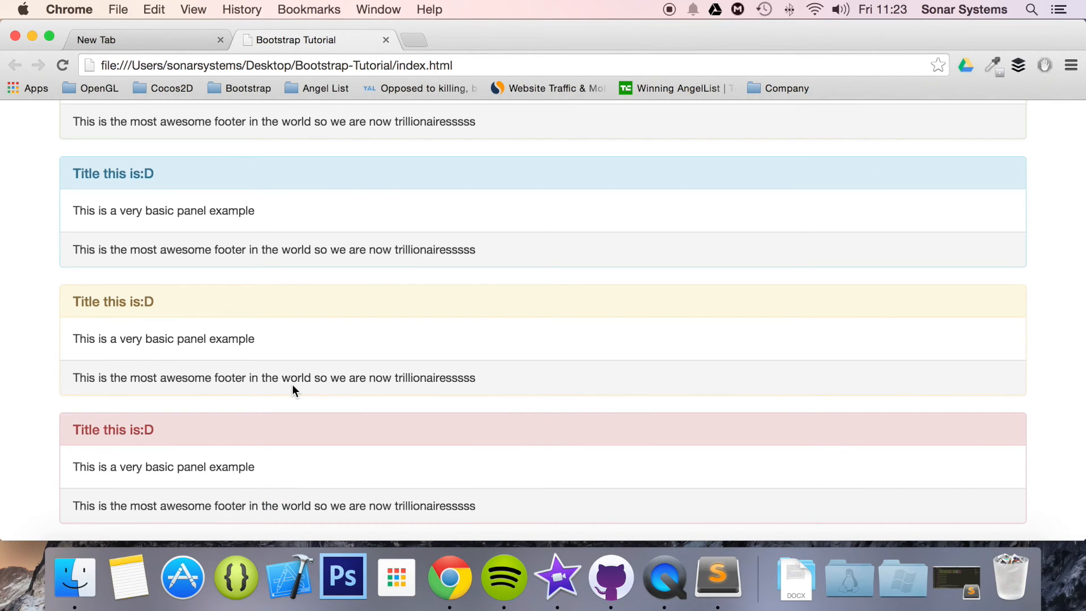